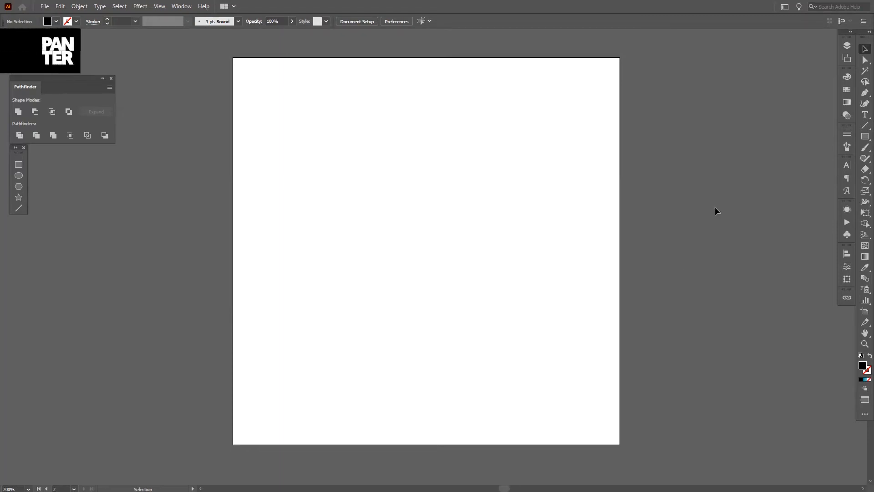
# Choose the Group Selection Tool from the Direct Selection Tool flyout
pyautogui.click(863, 61)
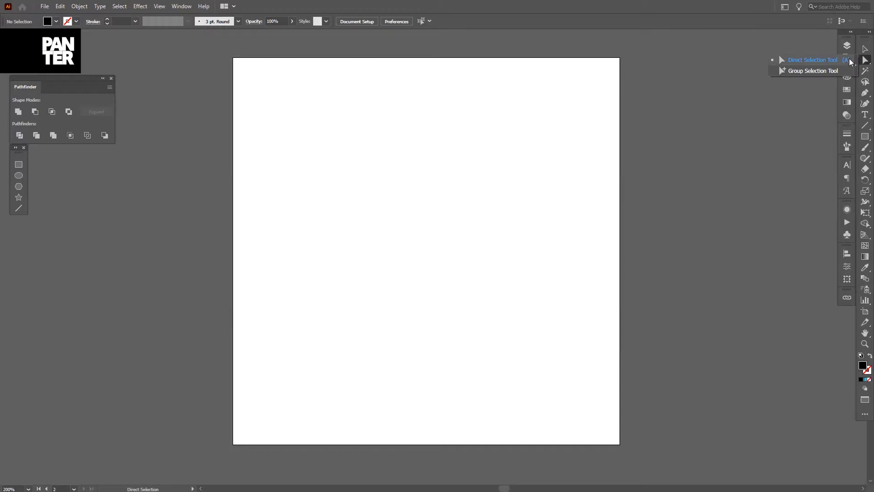
pyautogui.moveTo(848, 63)
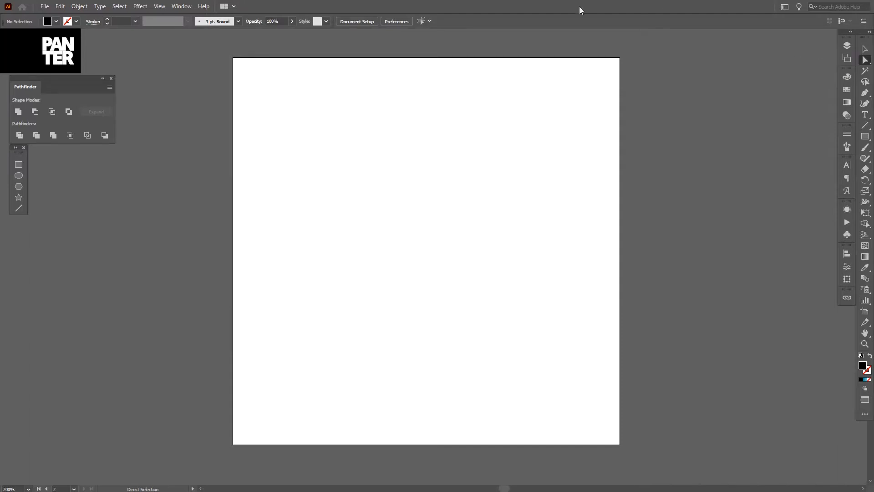
pyautogui.moveTo(596, 57)
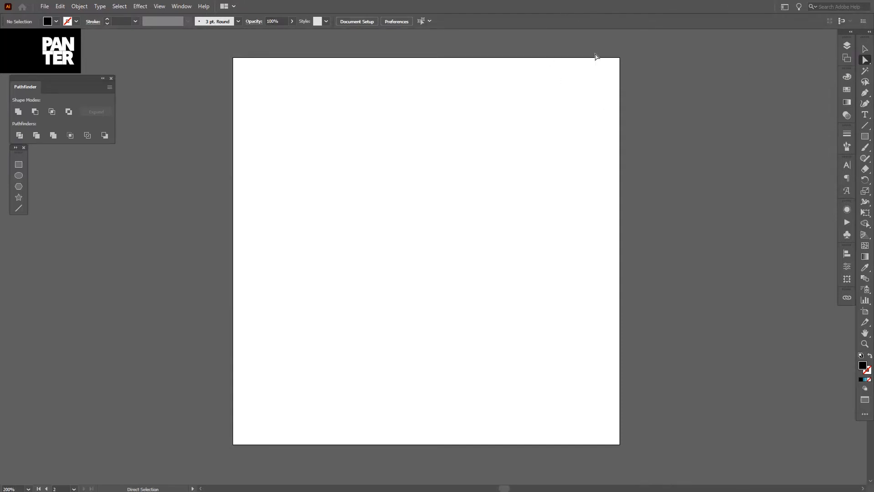
pyautogui.click(866, 60)
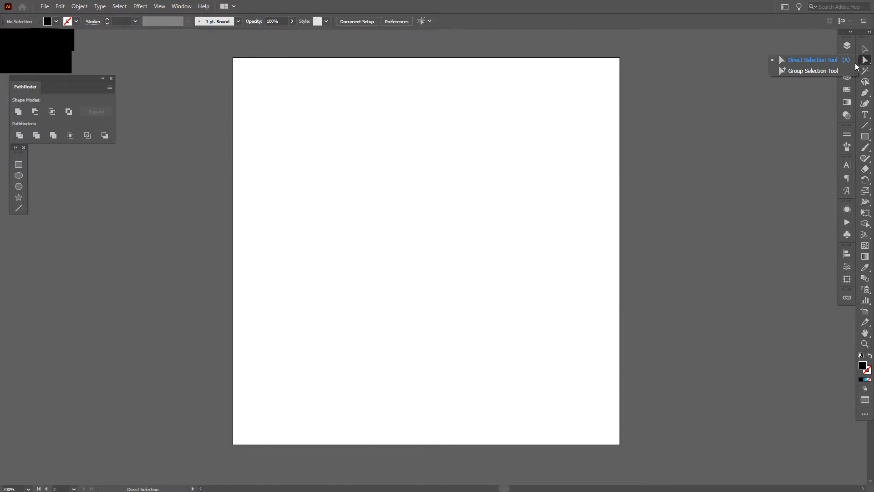
pyautogui.moveTo(808, 75)
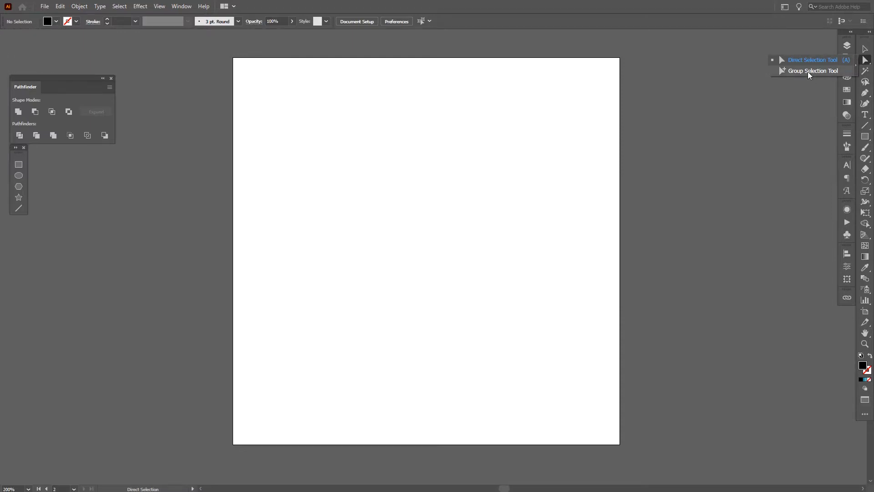
pyautogui.click(811, 71)
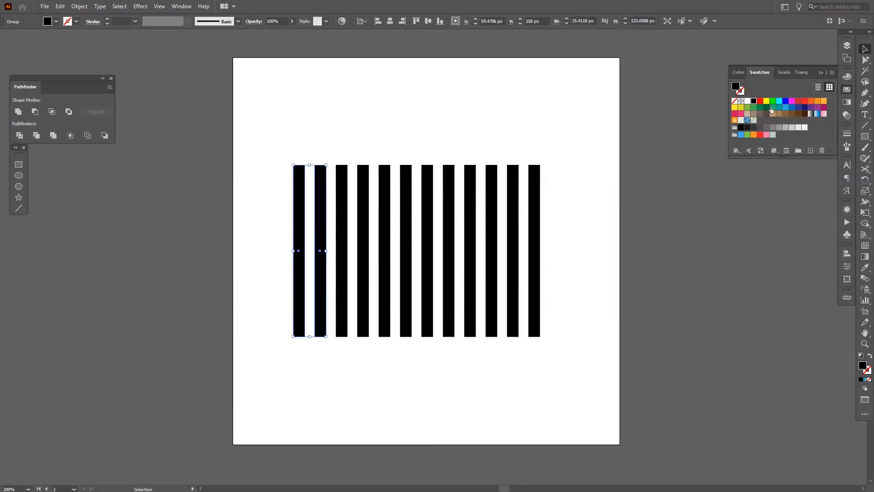
# Fill the first two selected bars with the Red swatch
pyautogui.click(759, 101)
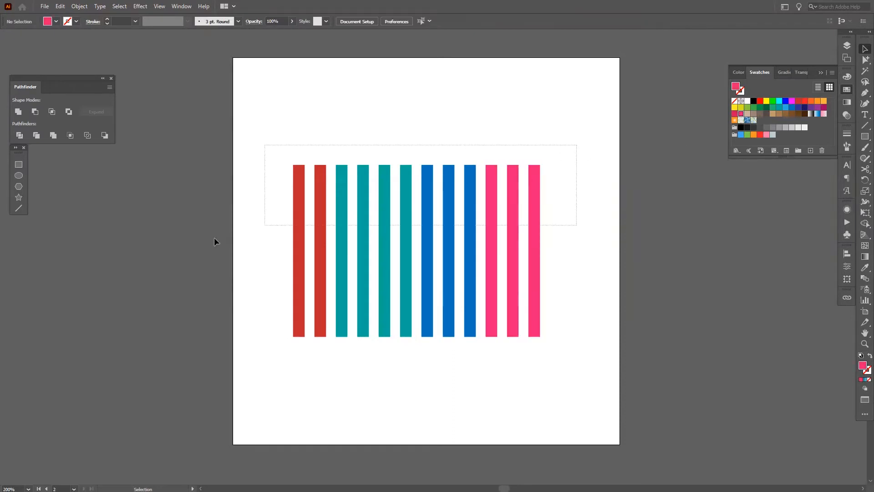
pyautogui.click(436, 250)
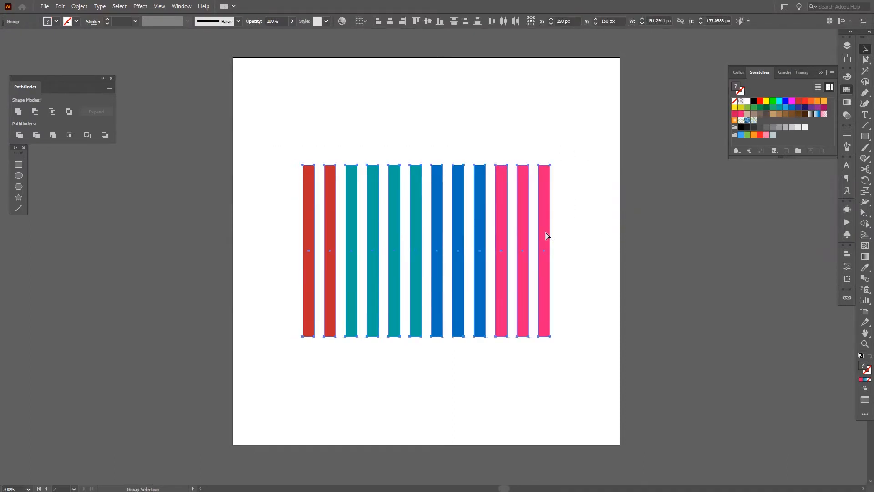
pyautogui.click(551, 248)
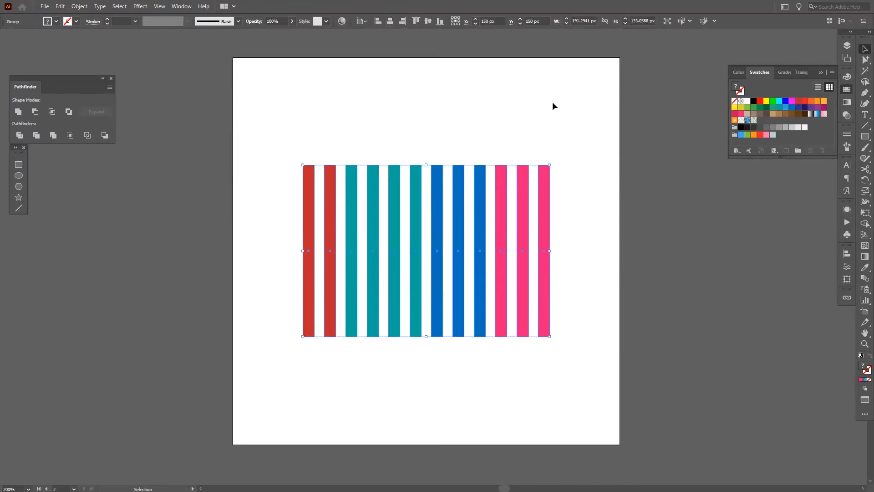
pyautogui.moveTo(610, 213)
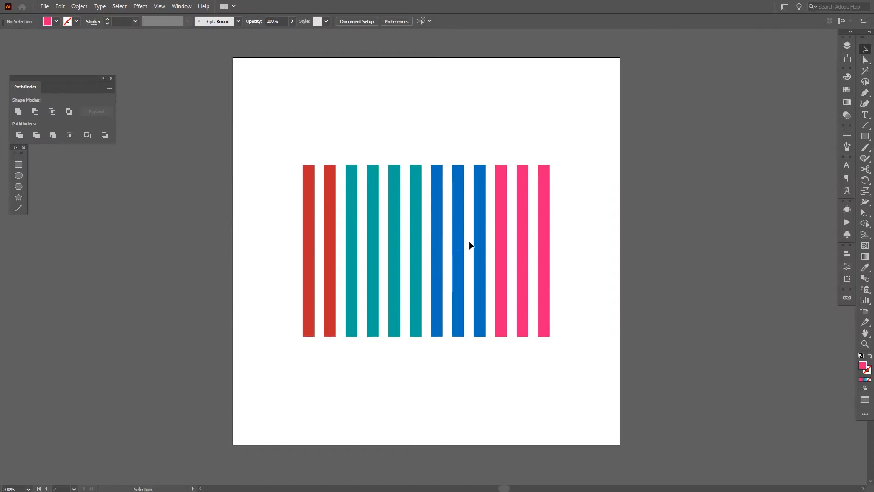
pyautogui.click(457, 247)
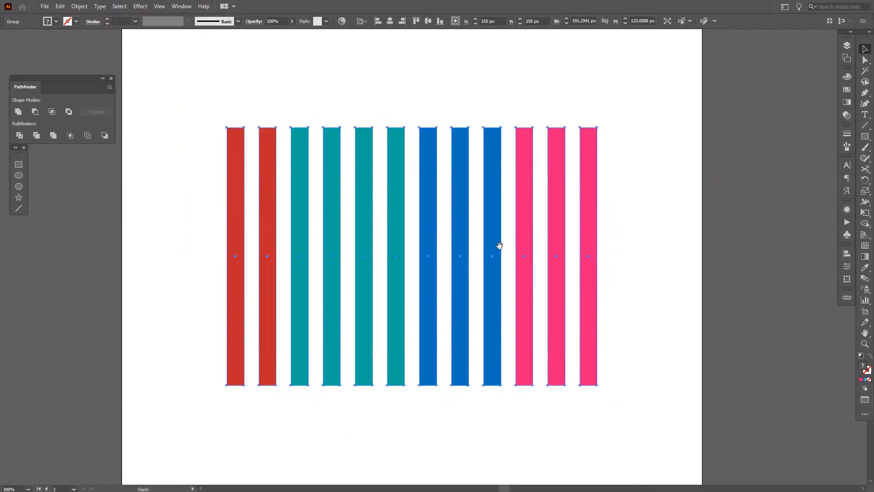
pyautogui.click(866, 57)
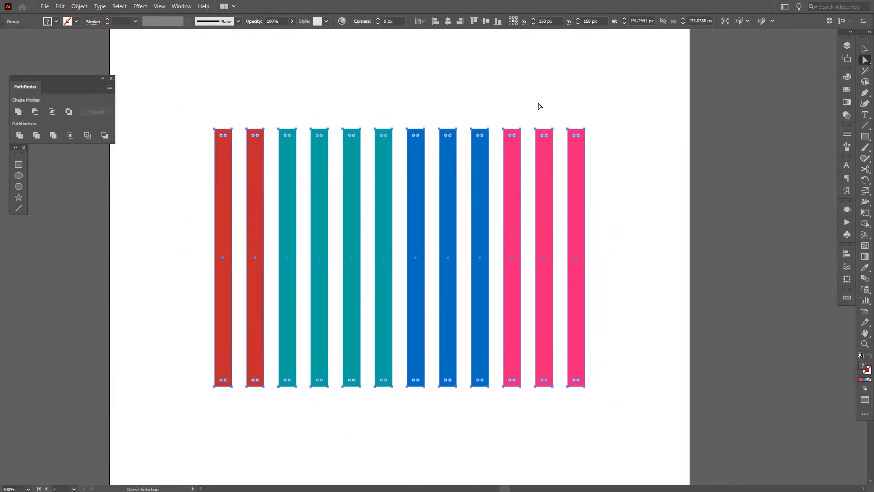
pyautogui.click(448, 189)
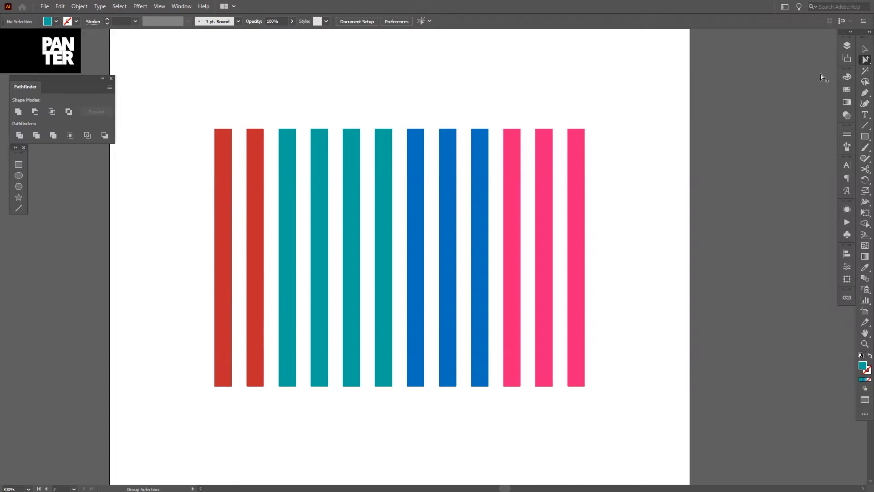
# Select the teal and pink bar groups, then a single teal bar and its parent group
pyautogui.click(447, 240)
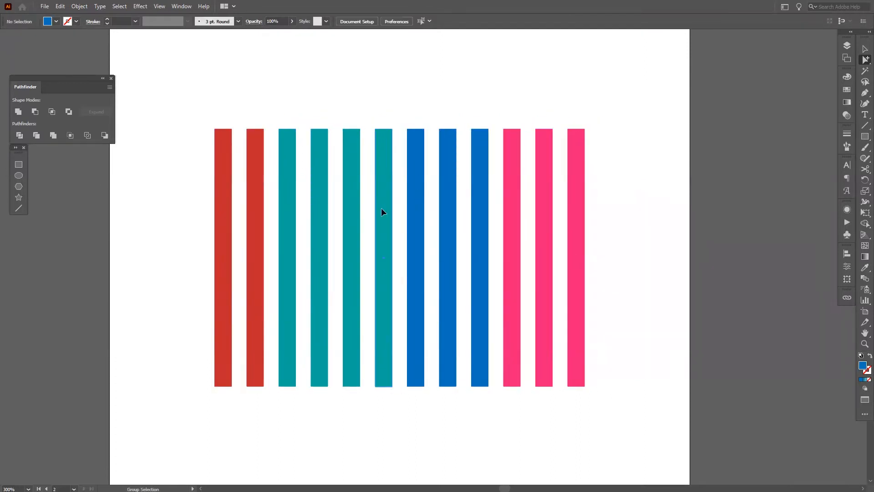
pyautogui.click(447, 226)
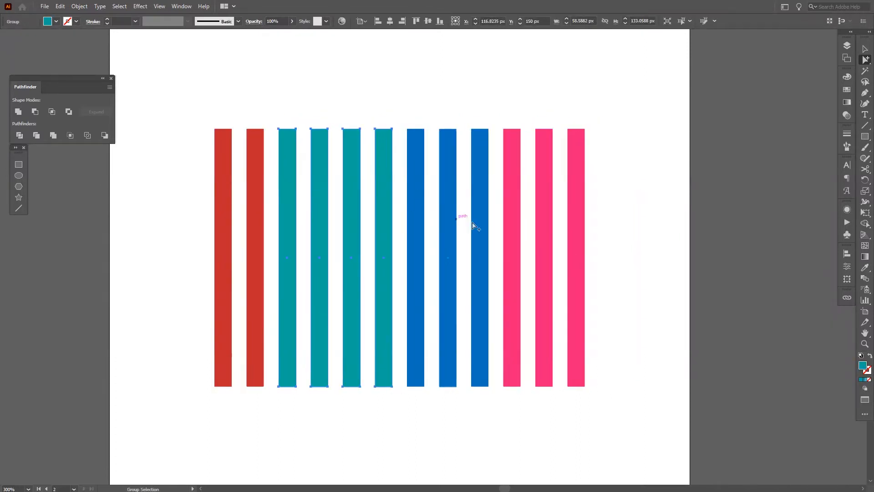
pyautogui.click(511, 233)
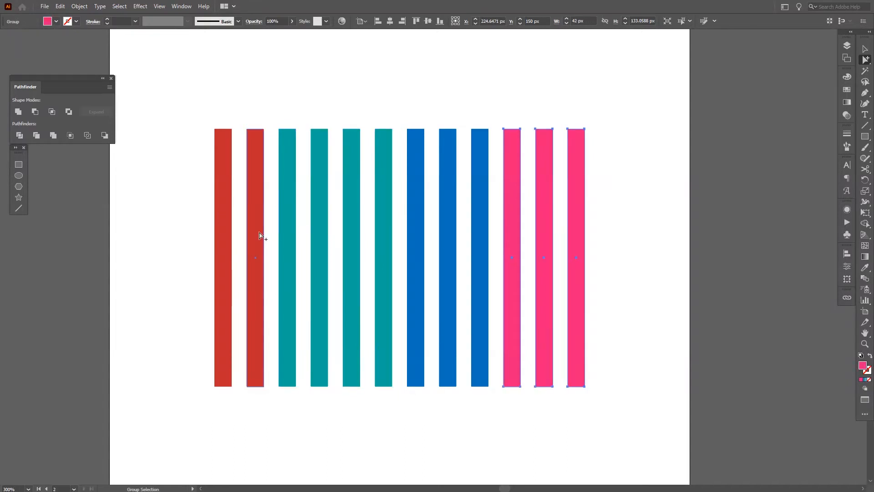
pyautogui.click(286, 234)
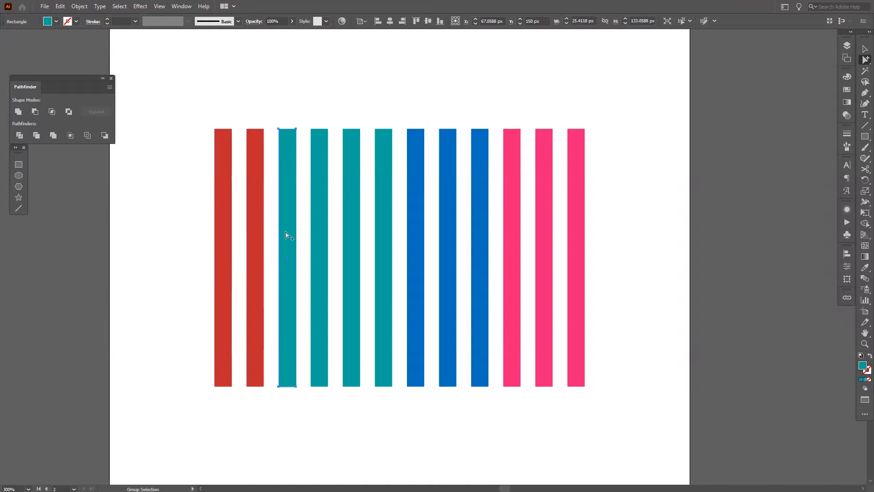
pyautogui.click(468, 75)
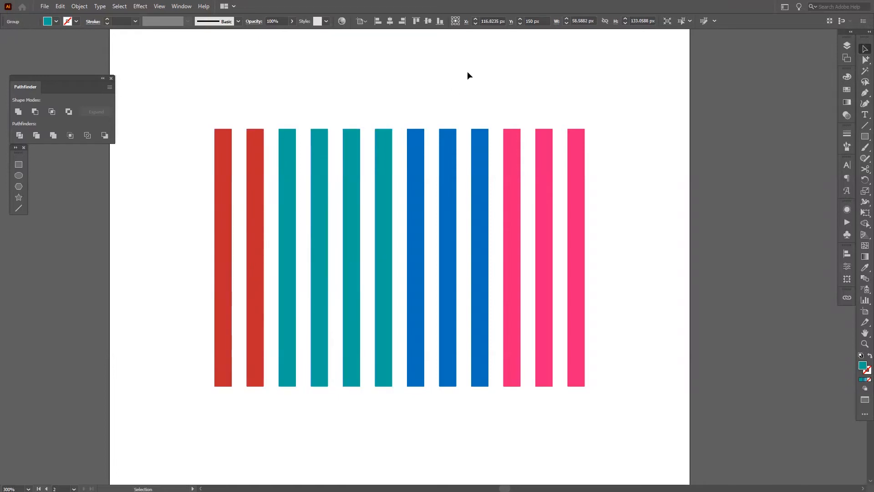
# Show the Layers panel listing Layer 1 with its two groups
pyautogui.click(846, 45)
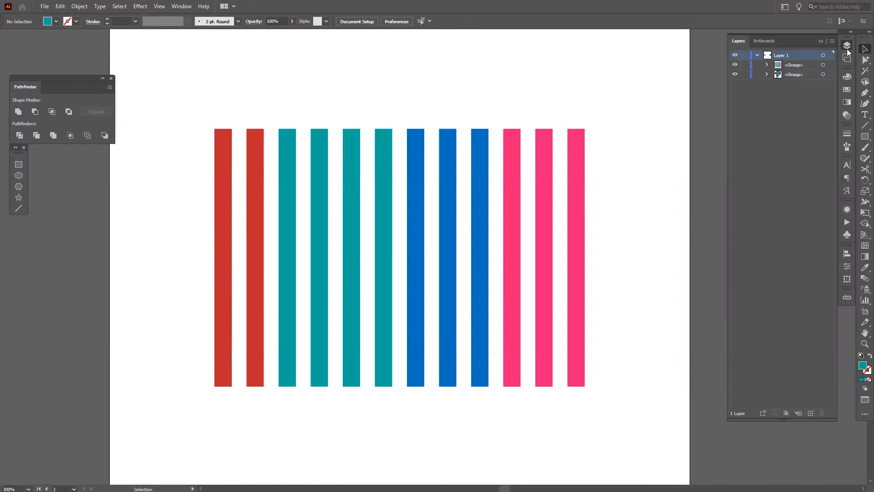
# Expand the bar group in Layers and select one teal bar inside its nested group
pyautogui.click(767, 65)
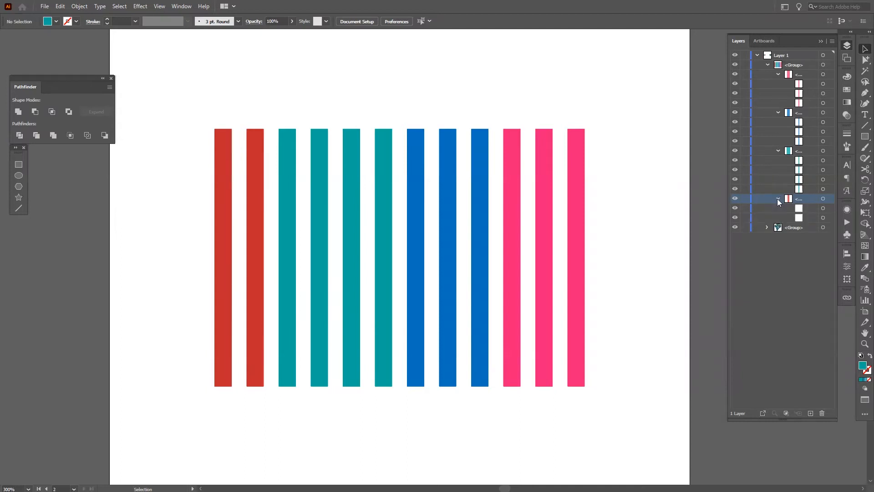
pyautogui.moveTo(866, 63)
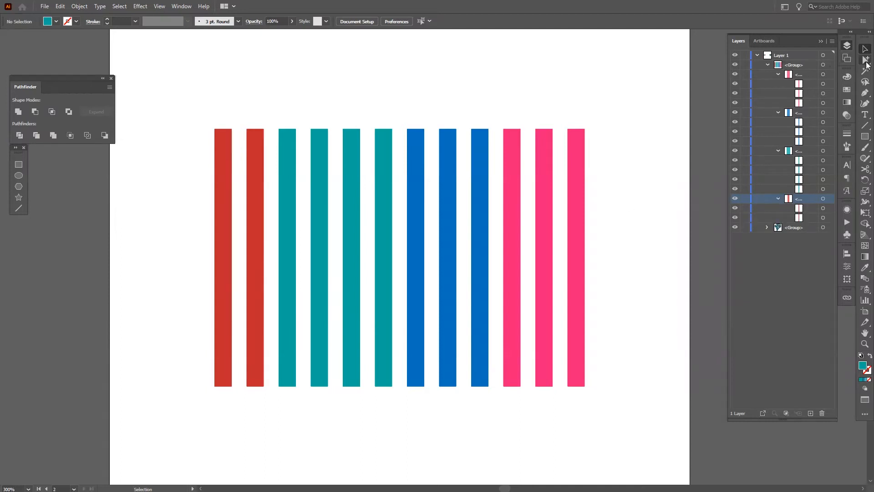
pyautogui.click(383, 184)
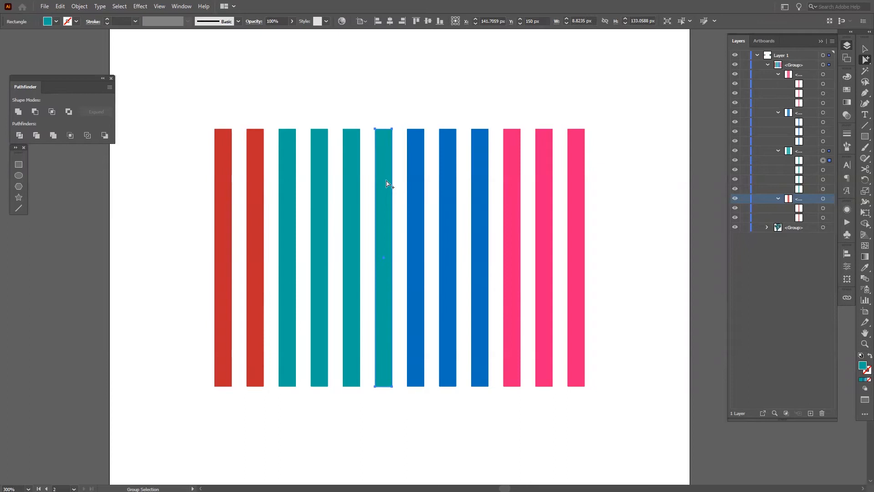
pyautogui.moveTo(828, 162)
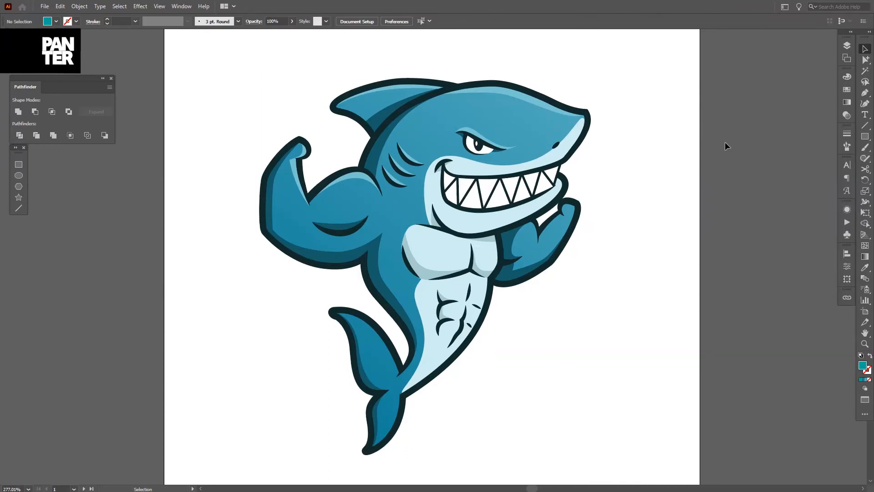
# Zoom to the shark mascot artboard and leave it deselected
pyautogui.click(491, 127)
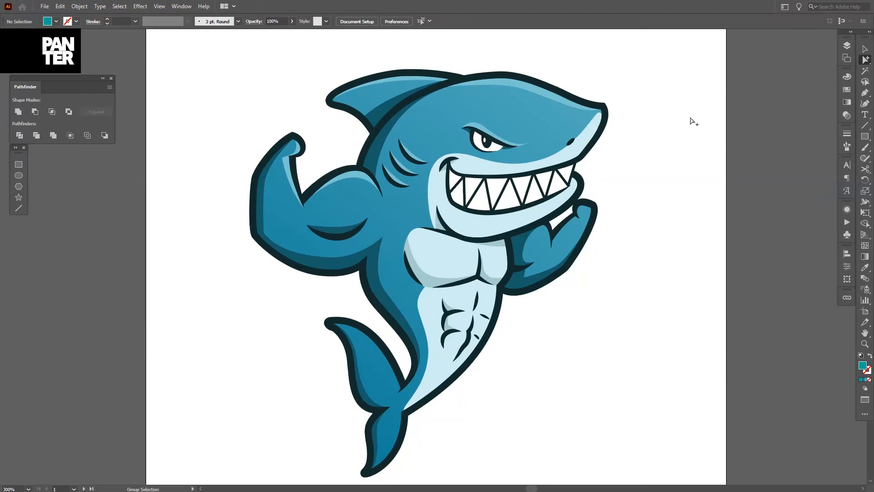
pyautogui.moveTo(691, 248)
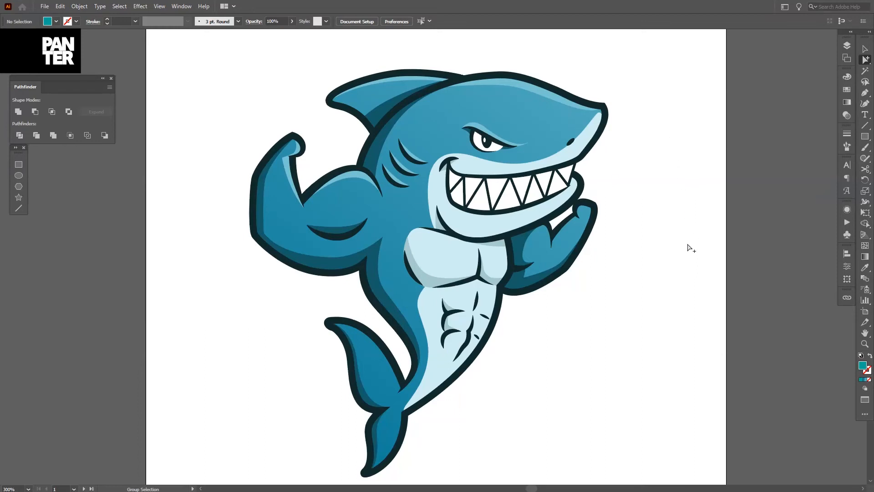
pyautogui.scroll(3)
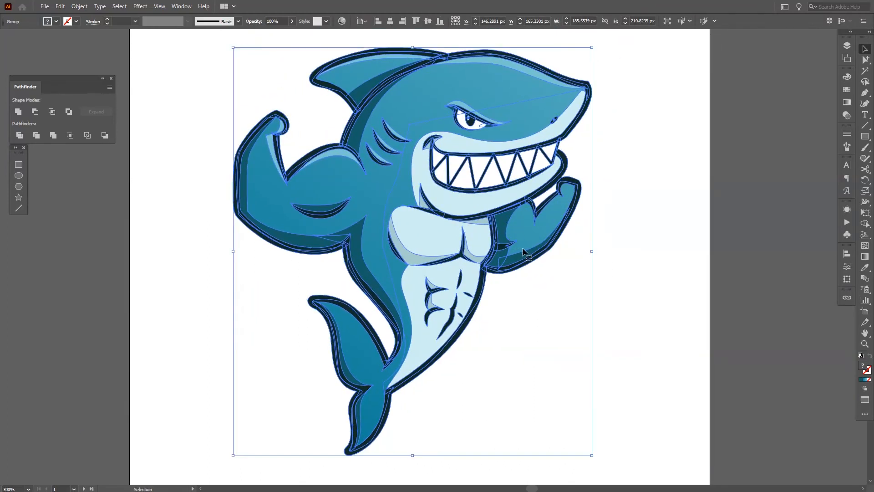
pyautogui.moveTo(605, 207)
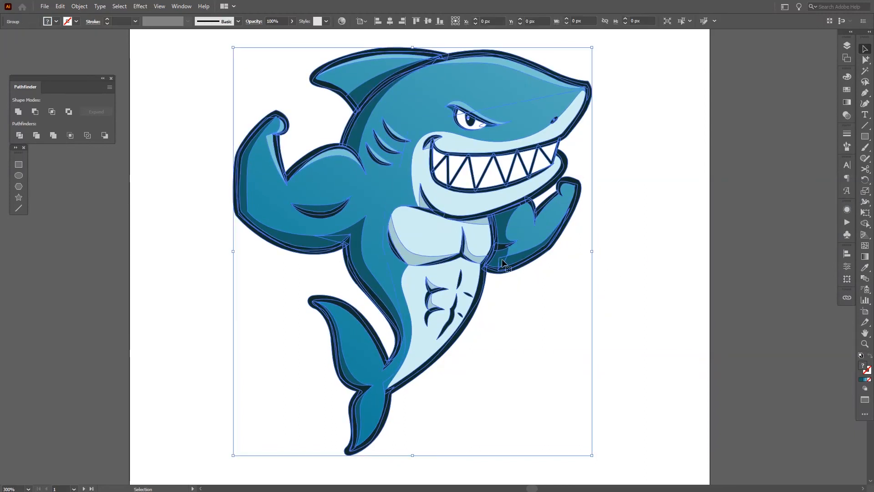
pyautogui.click(567, 297)
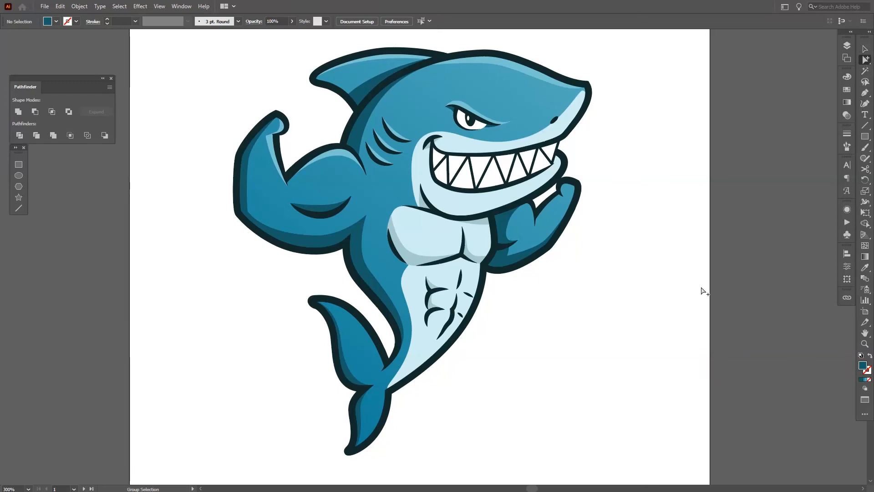
# Select the shark's head shape within its group, then deselect the illustration
pyautogui.click(415, 260)
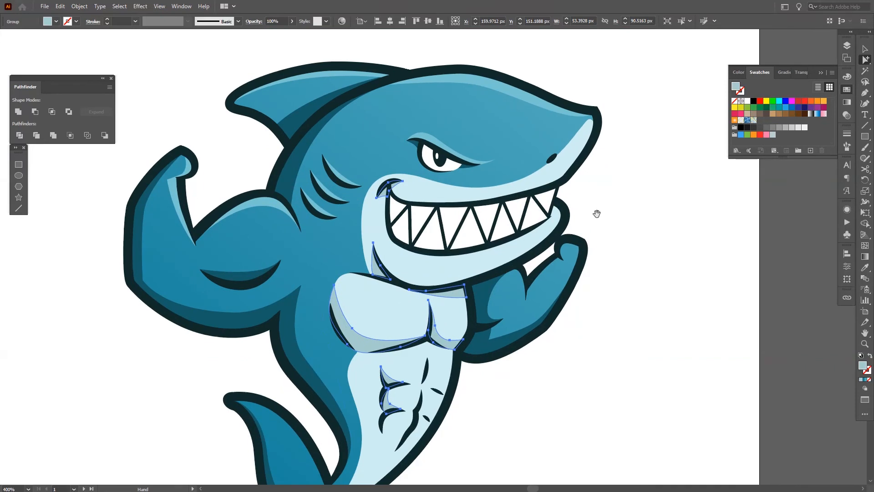
pyautogui.click(515, 94)
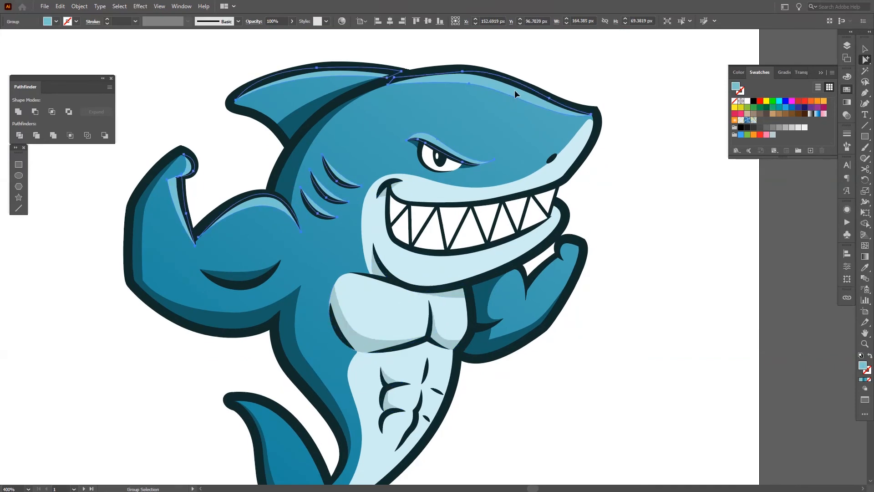
pyautogui.click(607, 79)
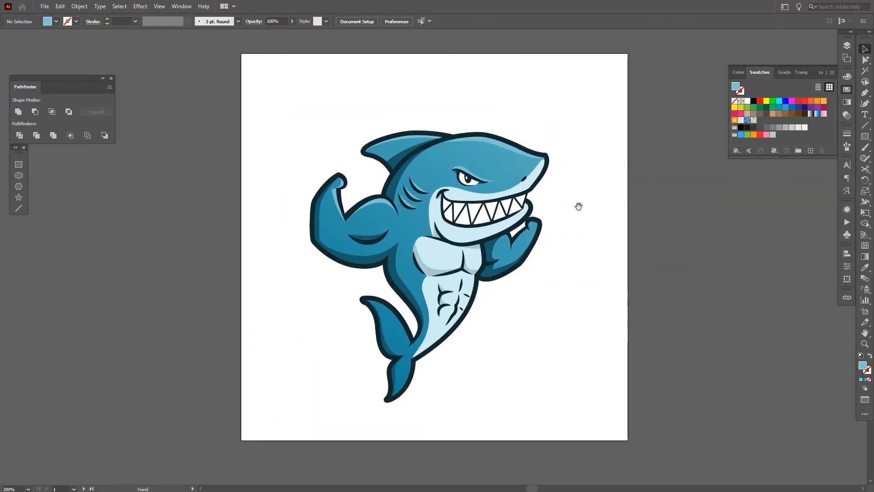
pyautogui.moveTo(640, 219)
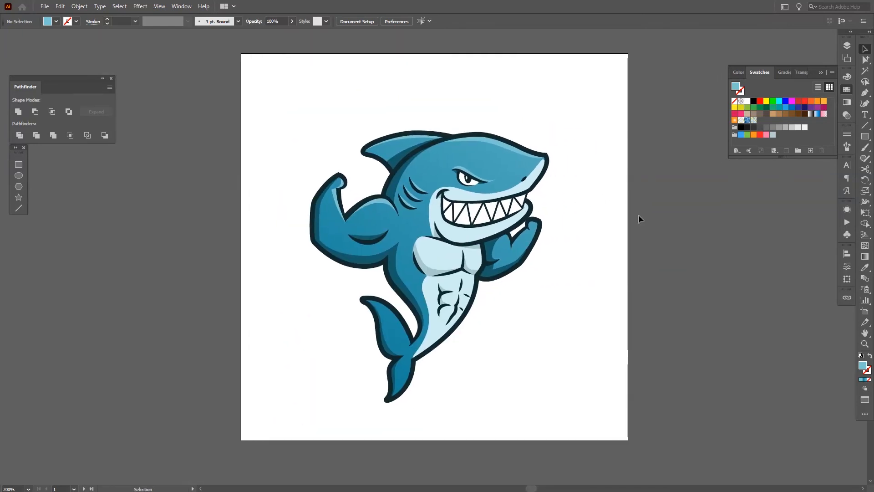